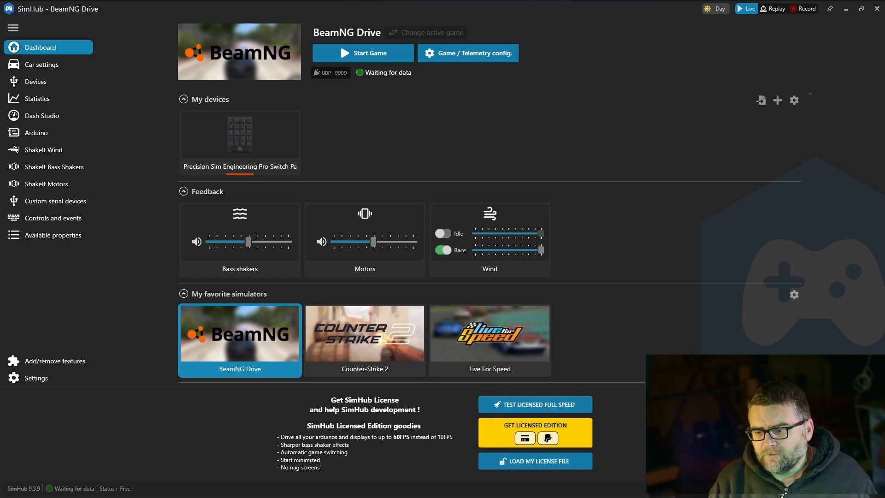
mouse_move(488, 240)
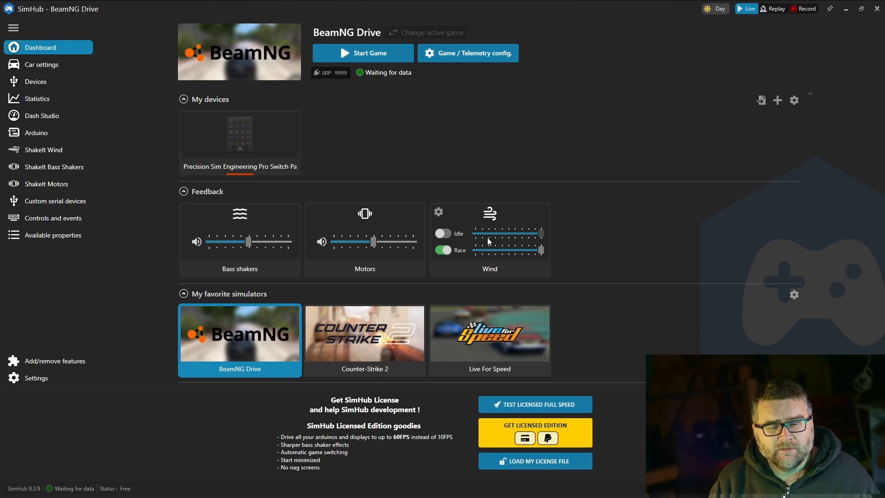
mouse_move(361, 213)
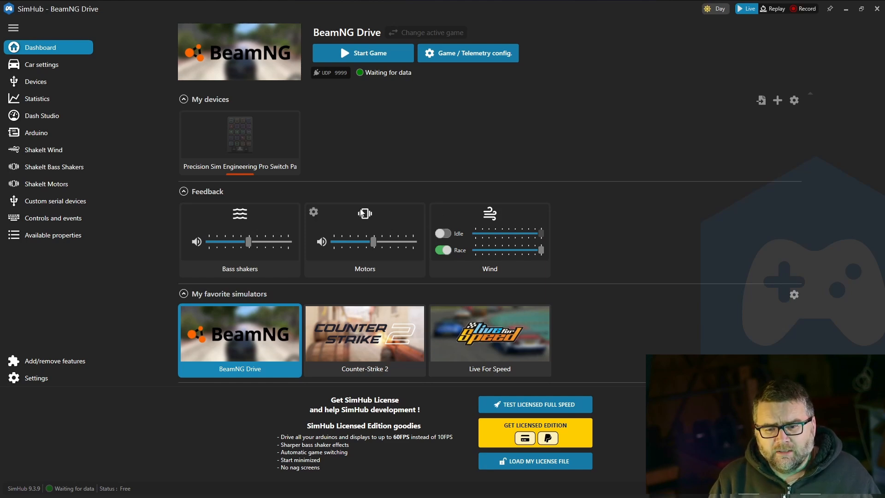
mouse_move(117, 64)
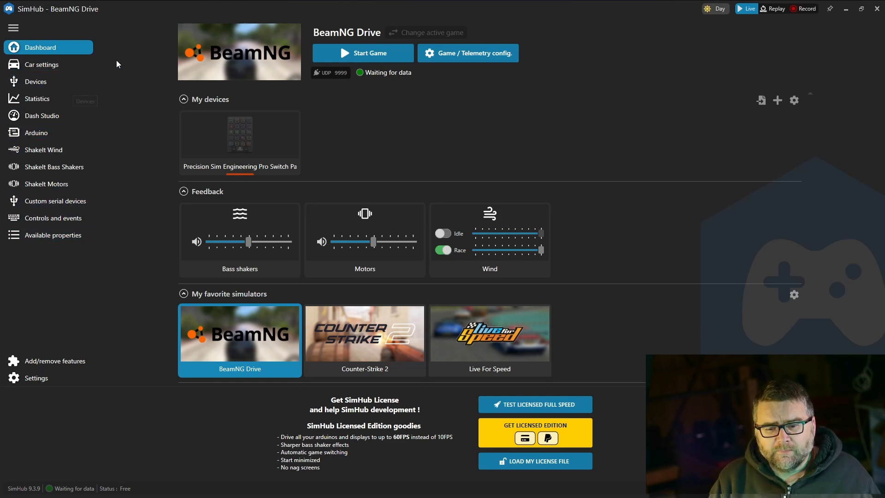
mouse_move(36, 131)
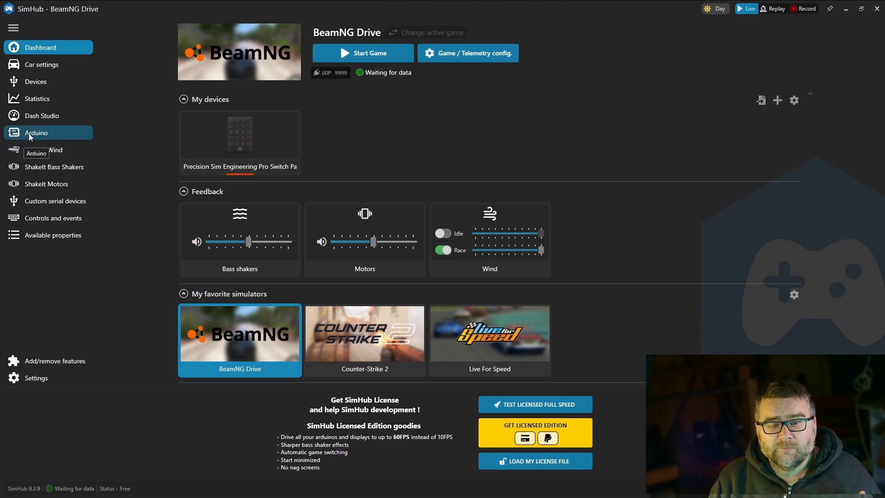
Launch the Arduino sketch setup tool from the Arduino settings and start from scratch
left_click(36, 133)
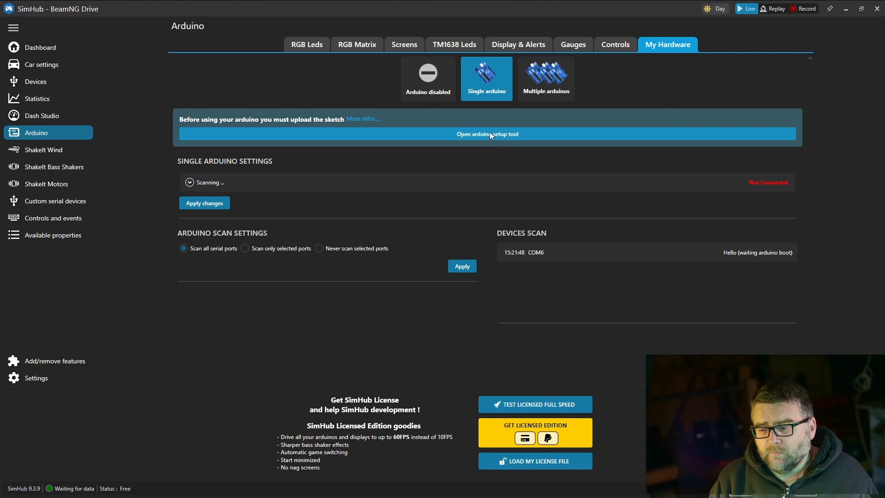
left_click(487, 134)
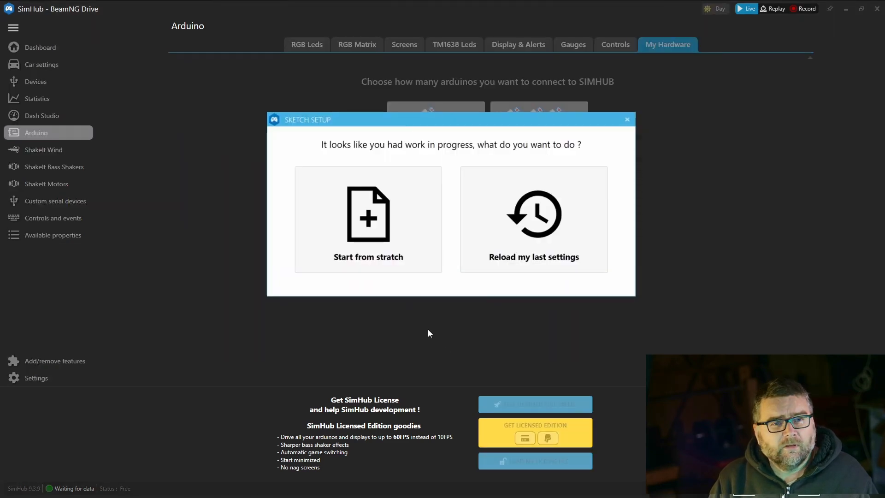
mouse_move(534, 248)
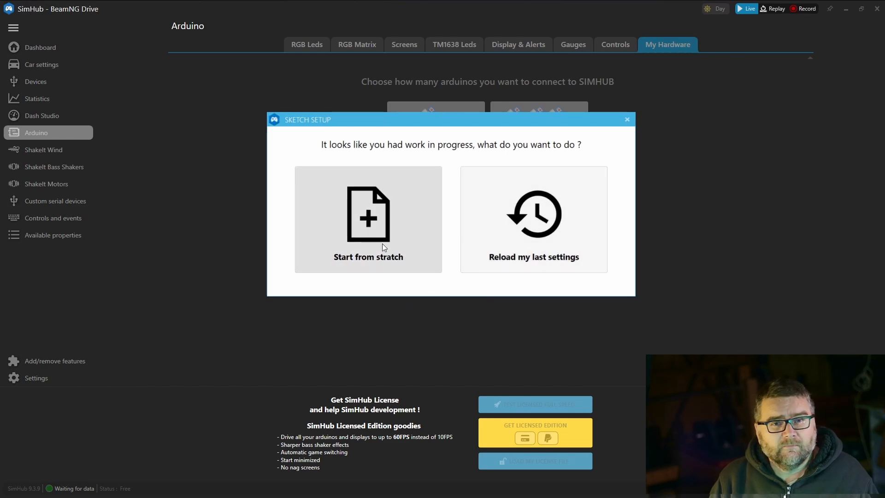
mouse_move(399, 233)
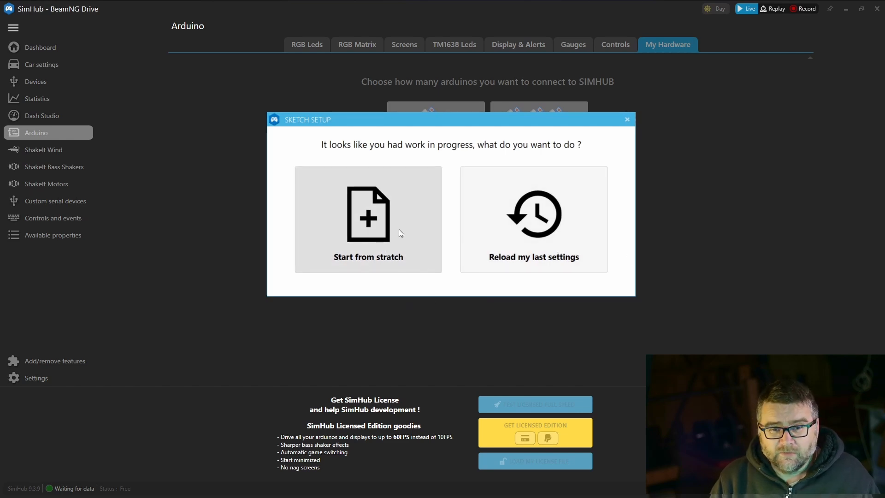
left_click(367, 219)
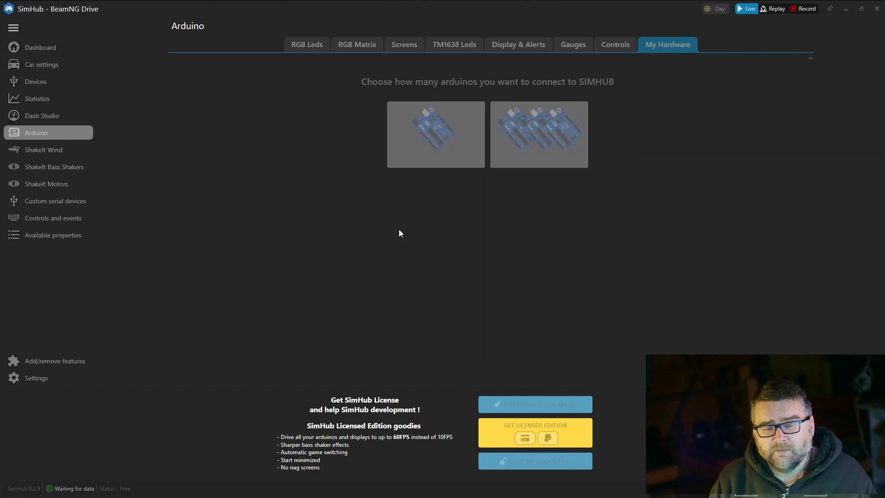
left_click(436, 134)
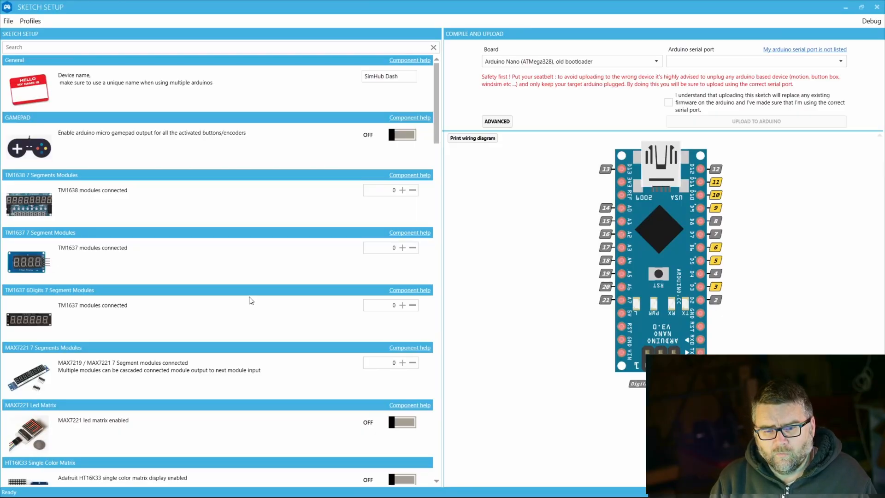
mouse_move(635, 268)
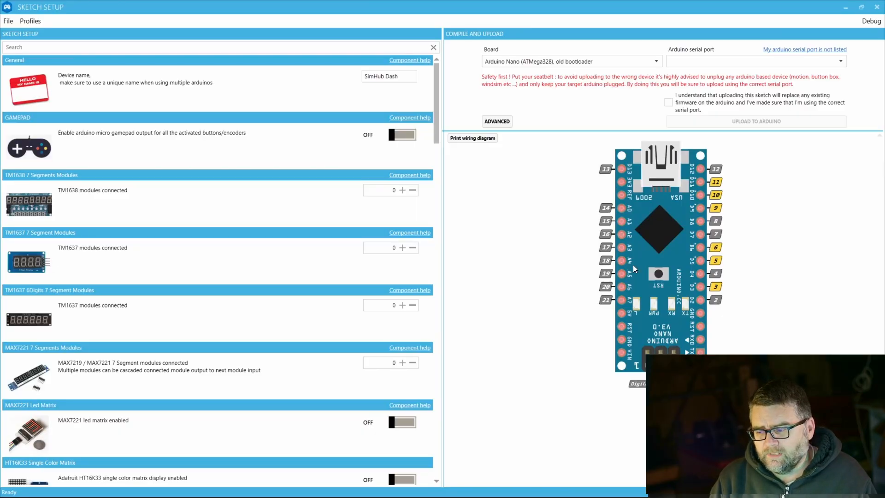
mouse_move(676, 260)
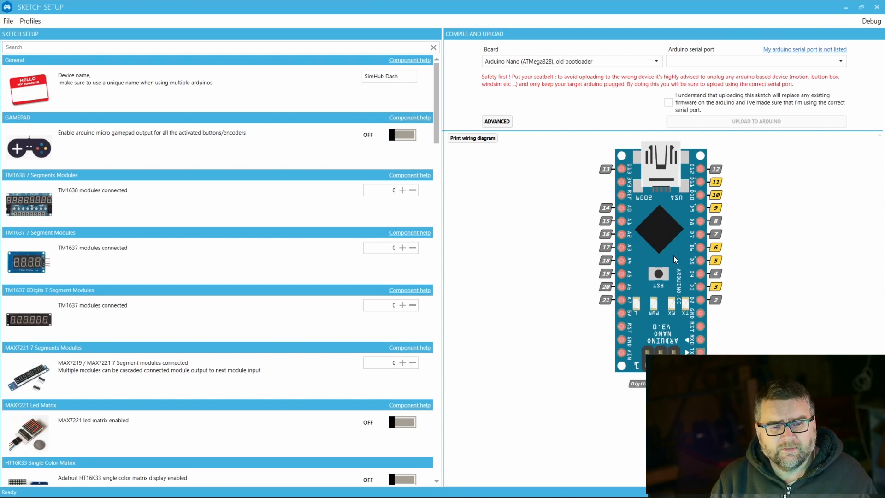
mouse_move(654, 216)
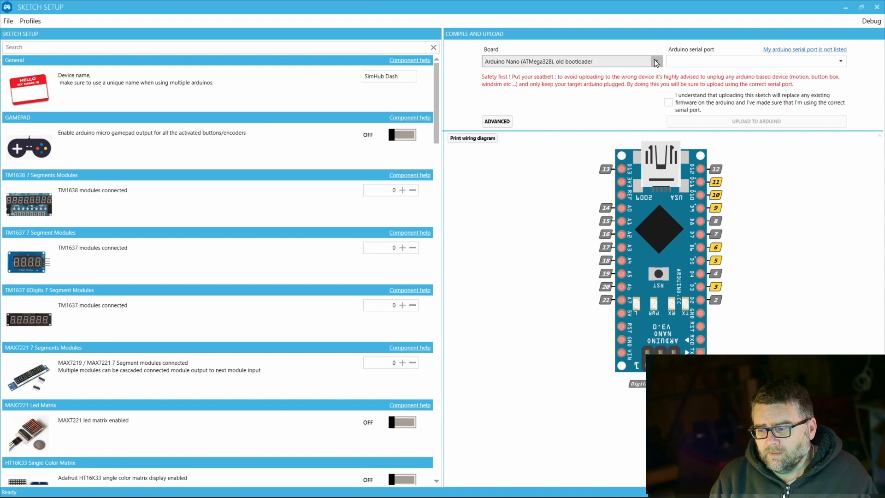
left_click(655, 61)
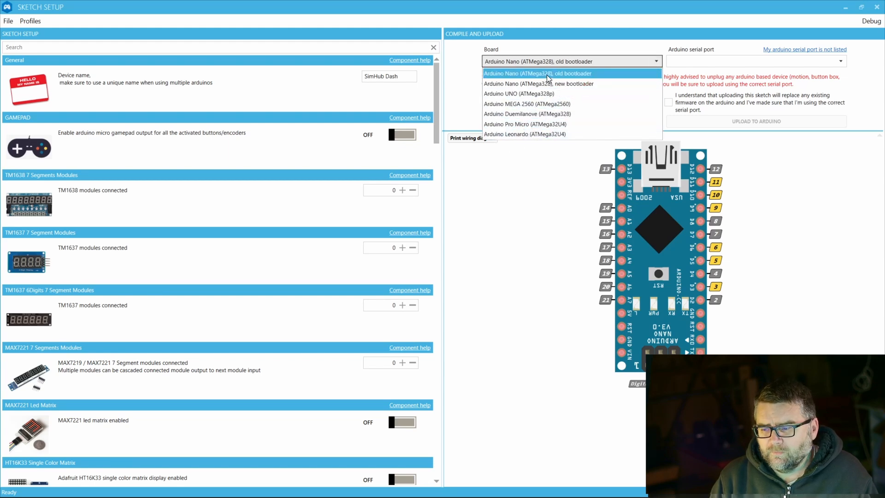
mouse_move(540, 84)
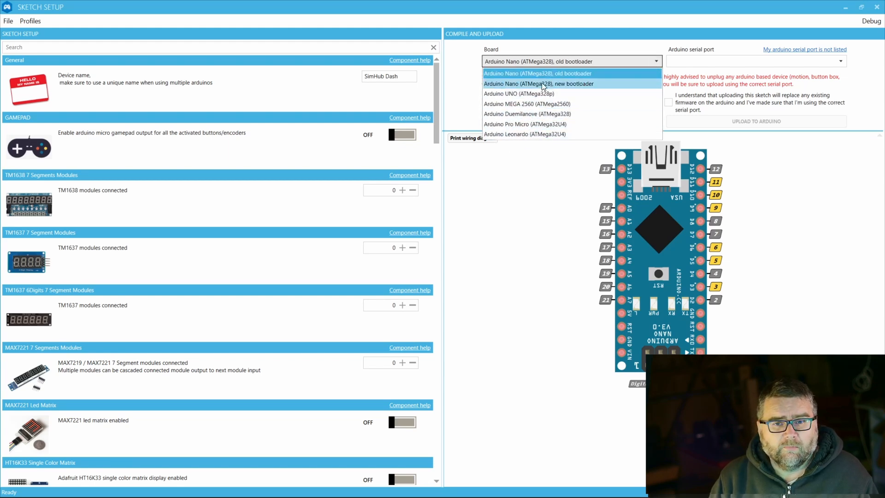
mouse_move(502, 74)
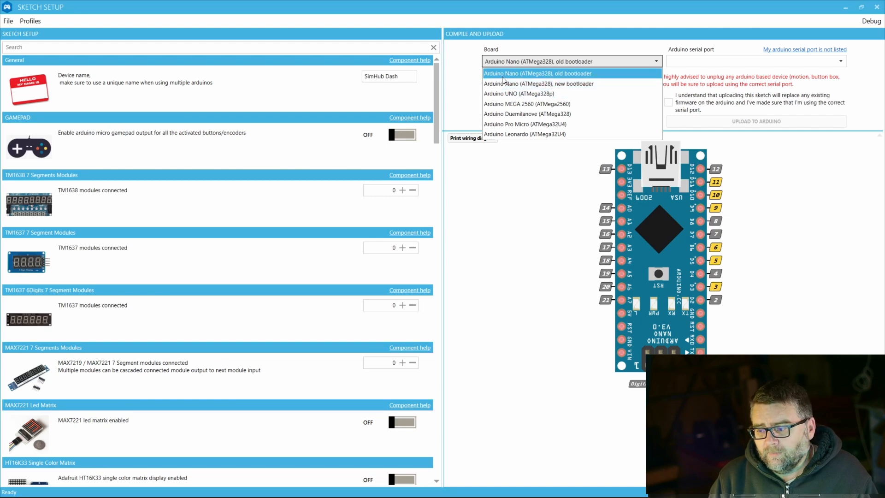
mouse_move(497, 83)
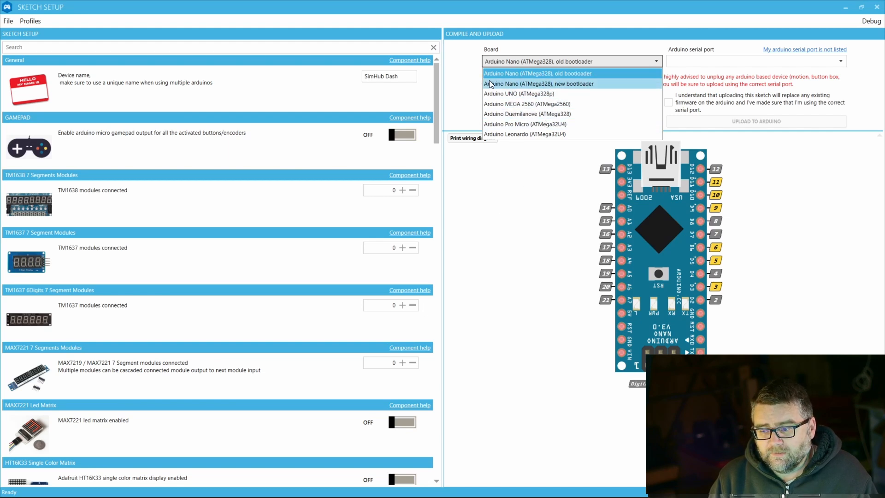
left_click(536, 73)
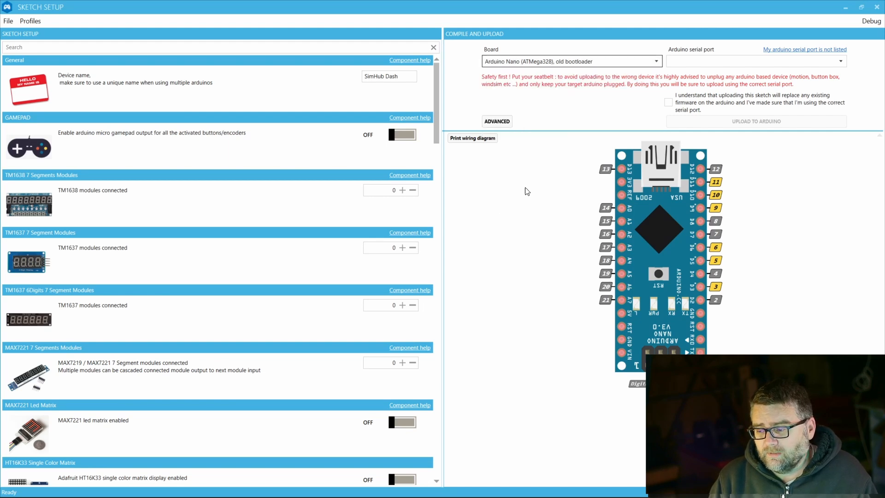
mouse_move(648, 298)
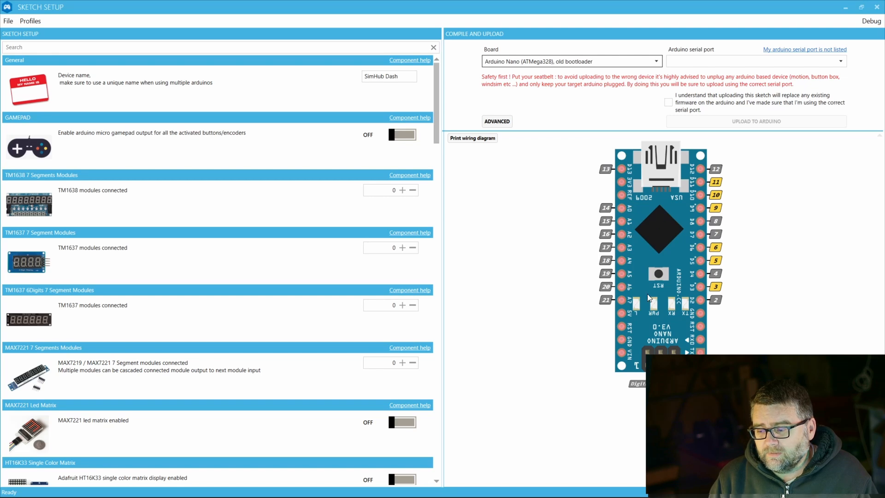
mouse_move(602, 276)
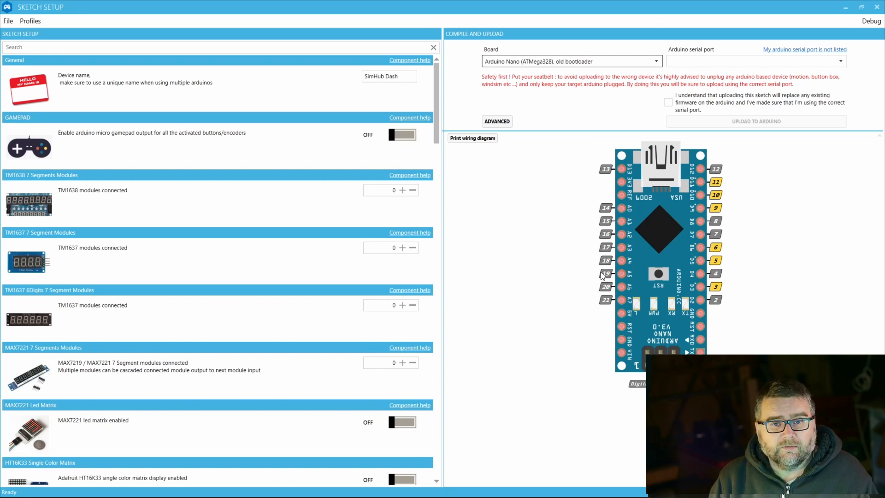
mouse_move(440, 119)
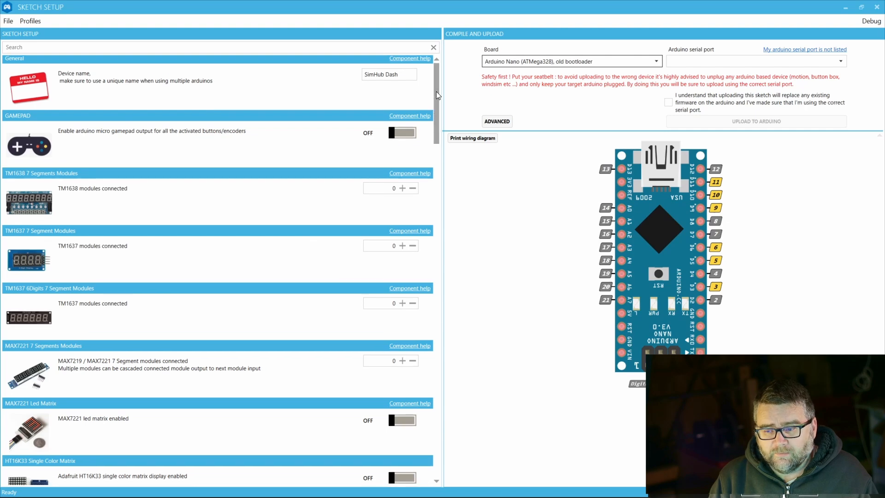
Scroll the component list end to end, then down to the Tachometer and Speedometer sections
scroll("down", 3)
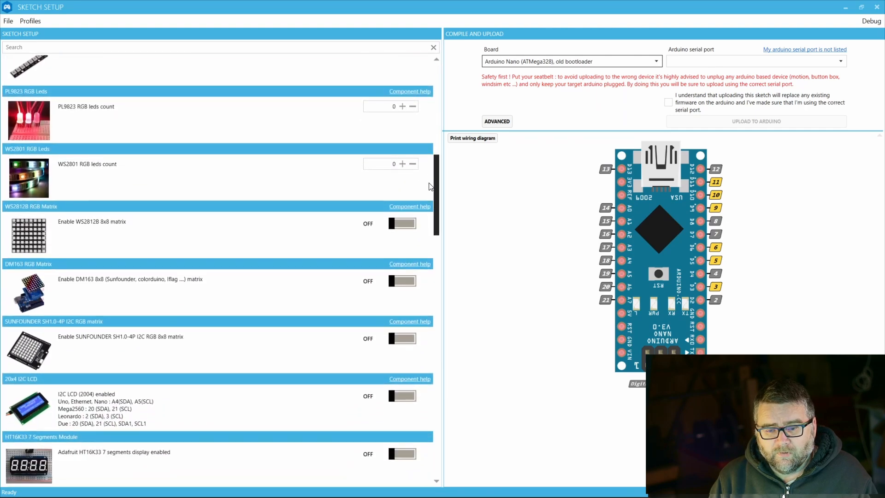
scroll("down", 3)
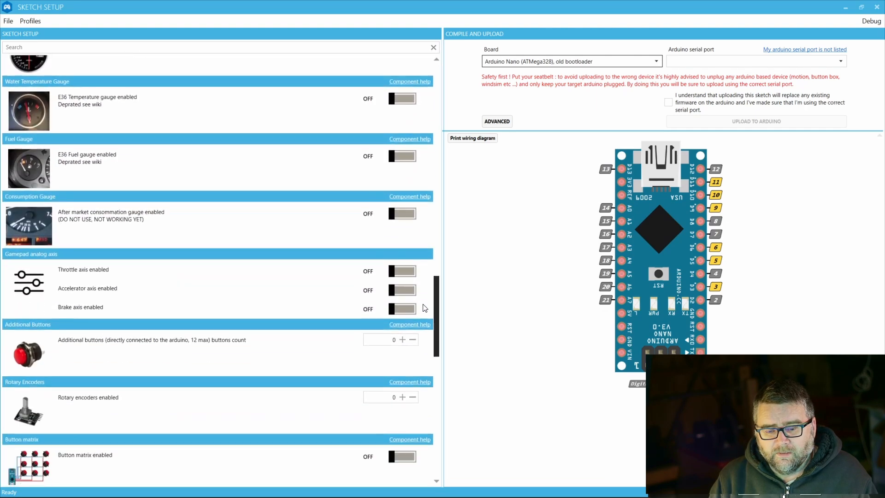
scroll("down", 3)
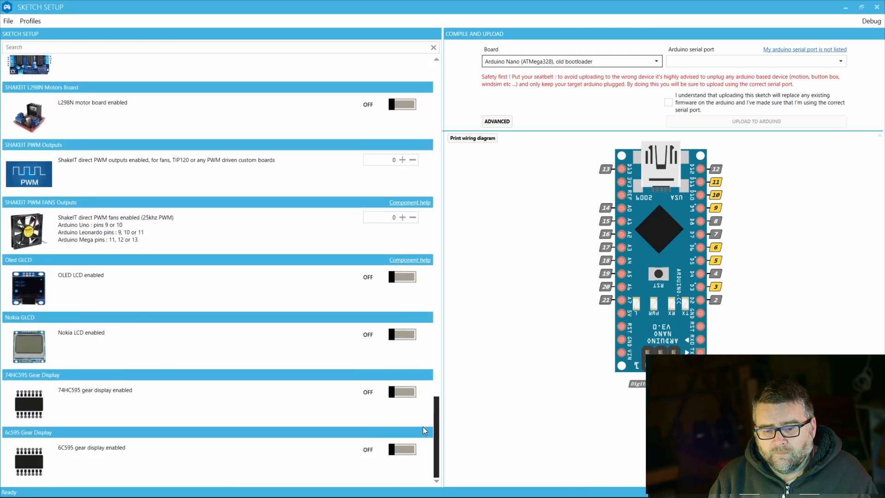
scroll("up", 3)
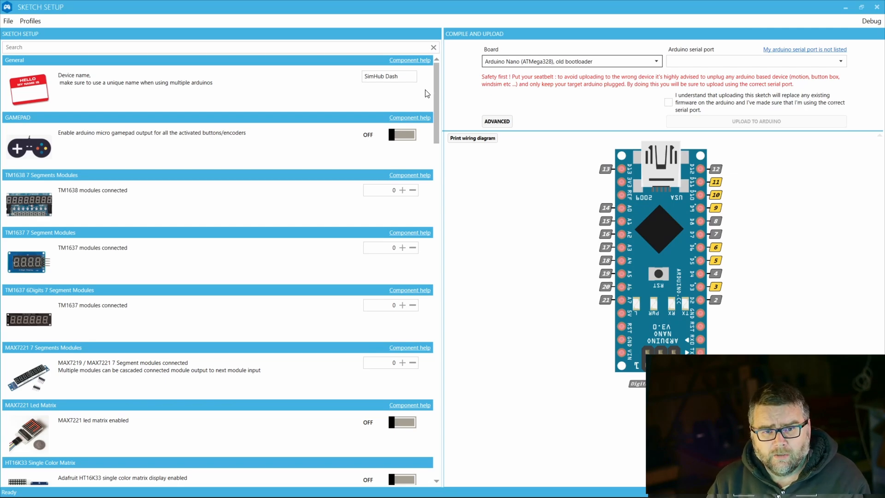
mouse_move(450, 94)
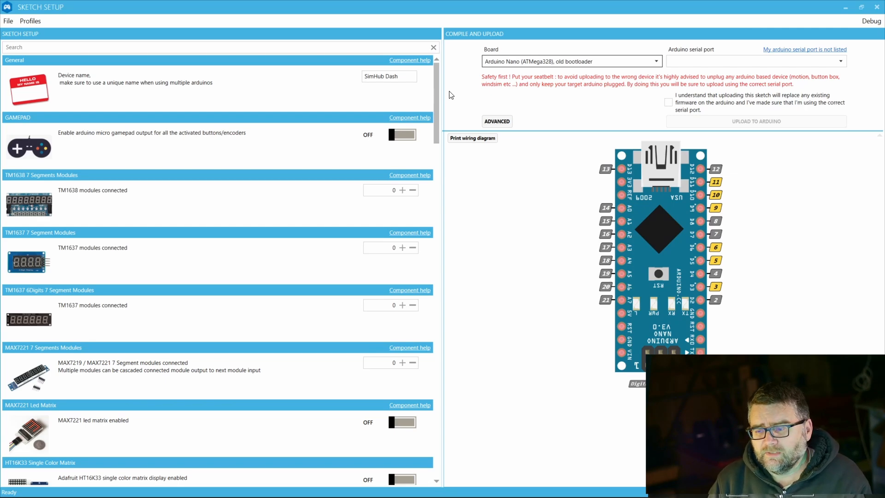
scroll("down", 3)
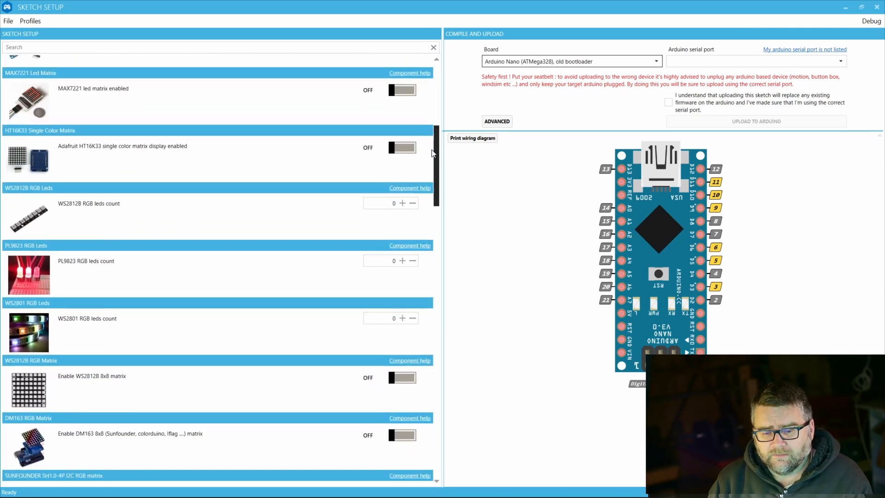
scroll("down", 3)
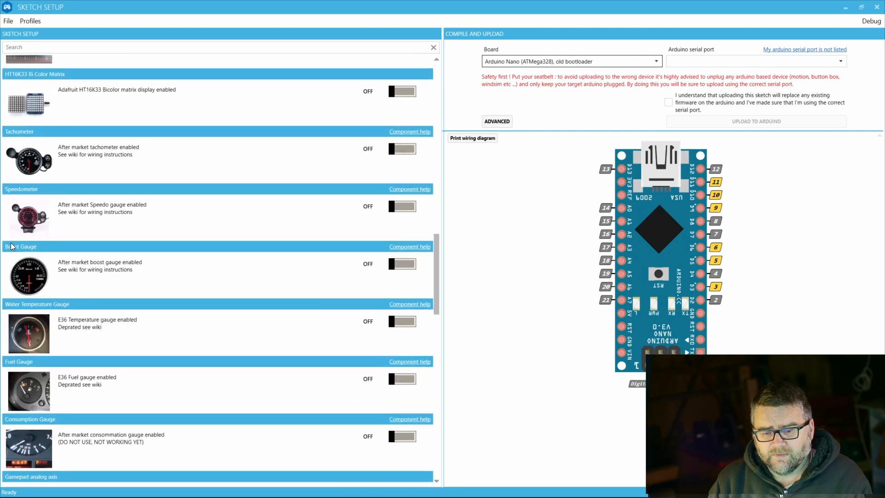
mouse_move(24, 240)
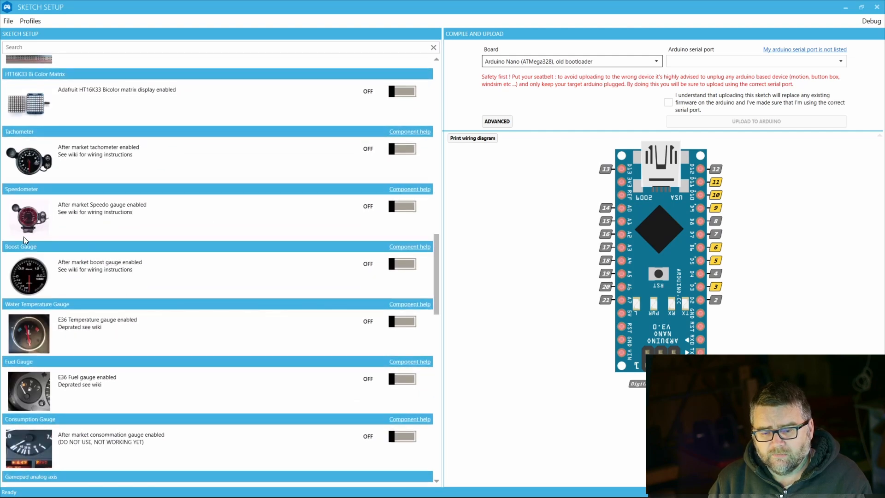
mouse_move(95, 158)
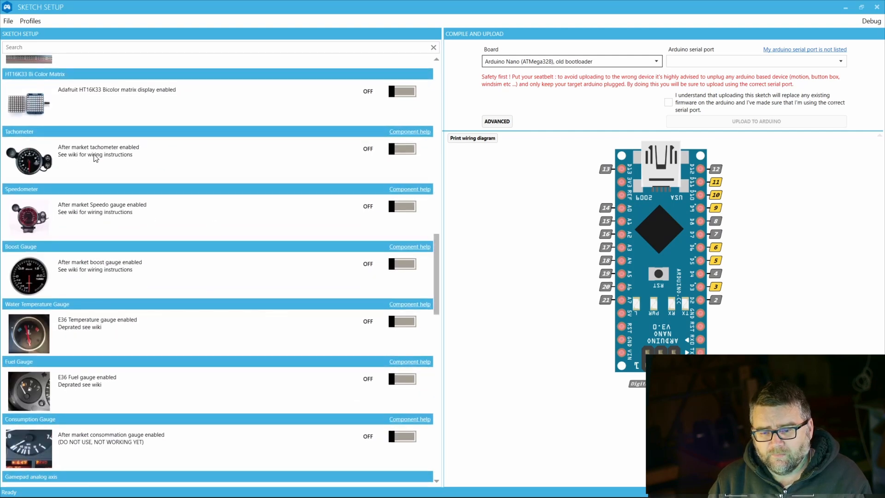
mouse_move(77, 283)
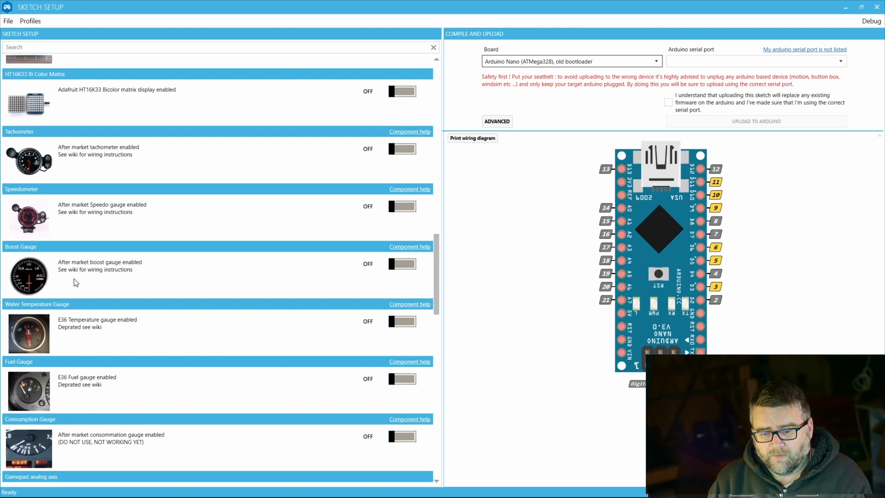
mouse_move(152, 343)
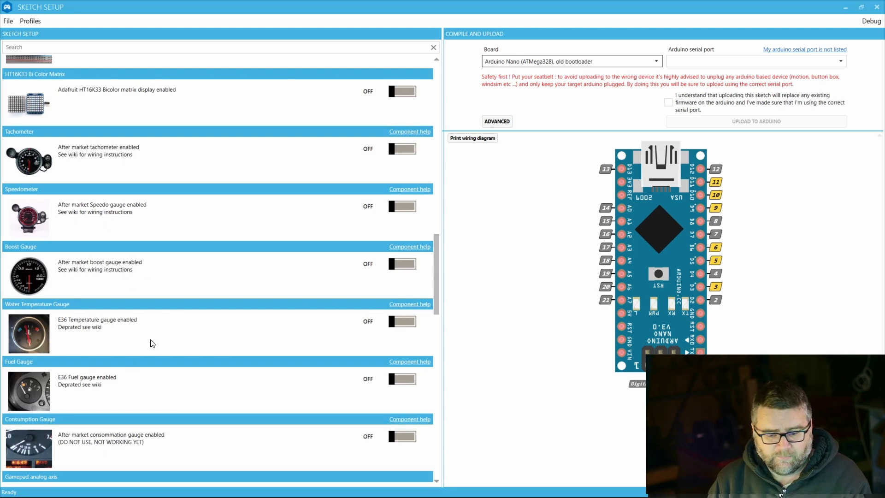
mouse_move(140, 166)
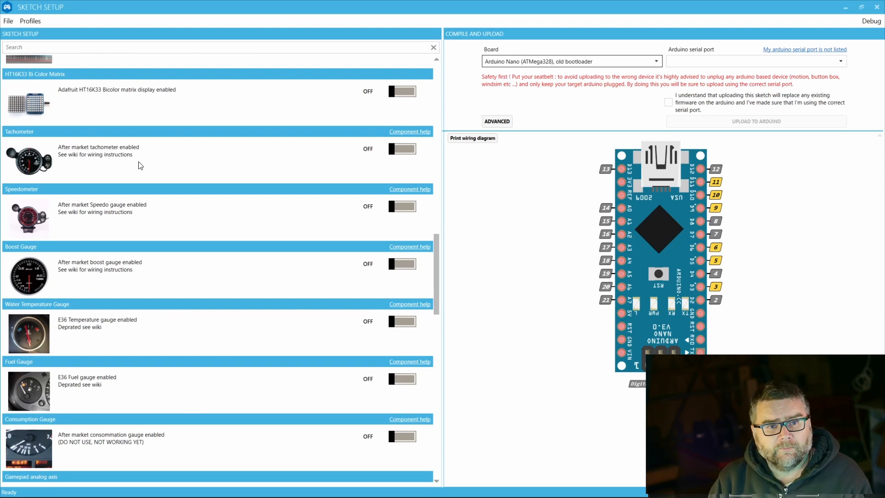
Switch on the tachometer gauge (pin 9) and the speedometer gauge (pin 4)
left_click(402, 149)
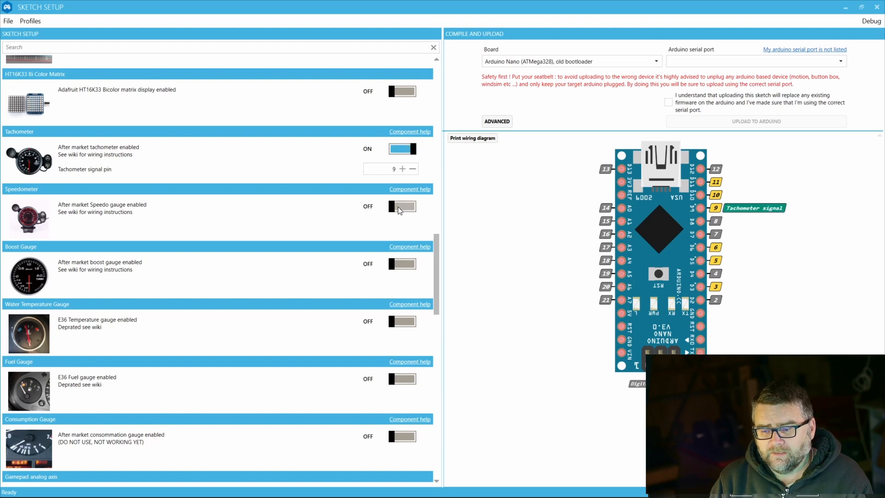
left_click(402, 206)
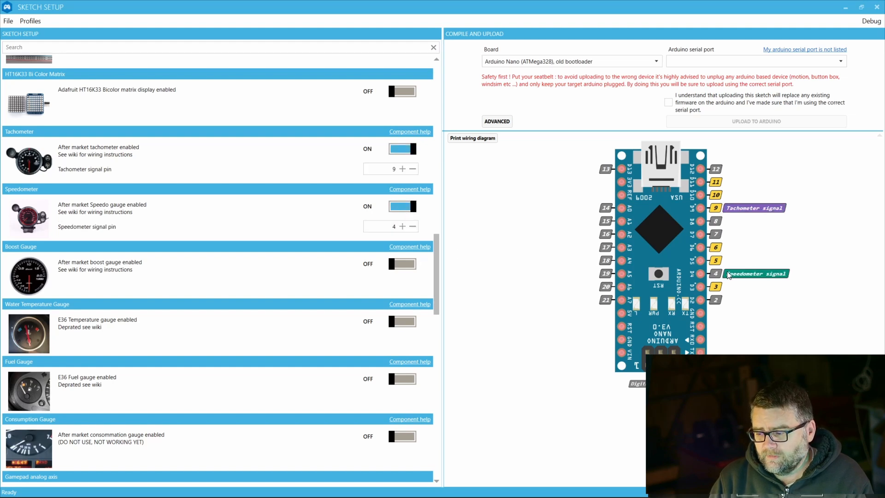
mouse_move(752, 209)
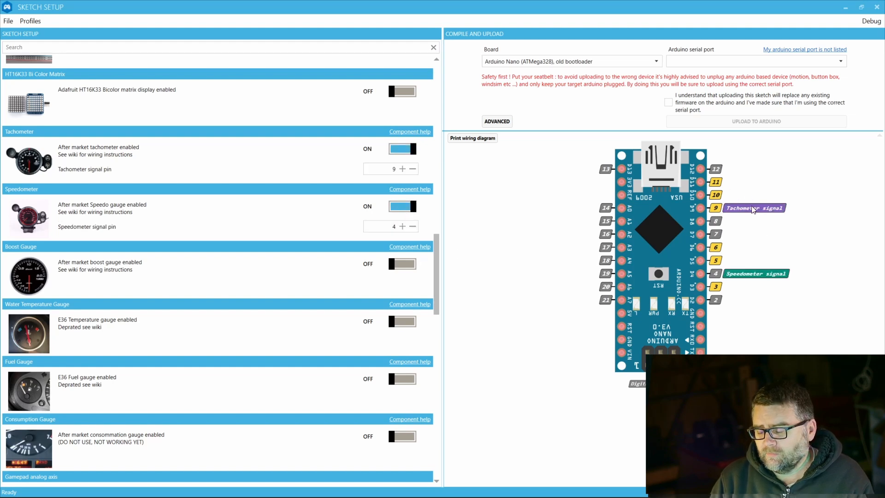
mouse_move(736, 222)
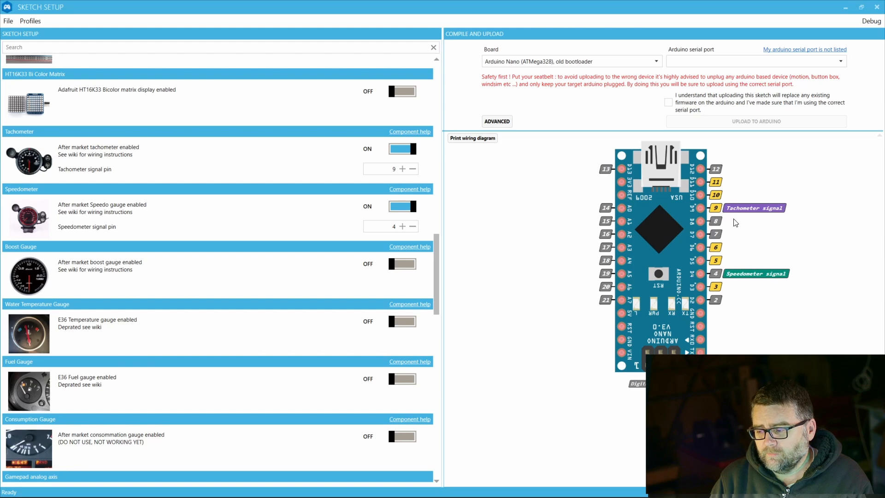
mouse_move(718, 210)
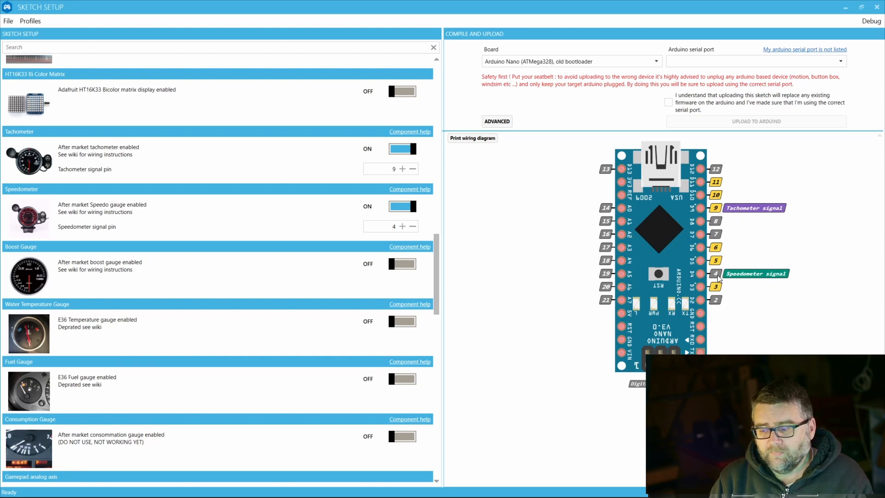
mouse_move(662, 242)
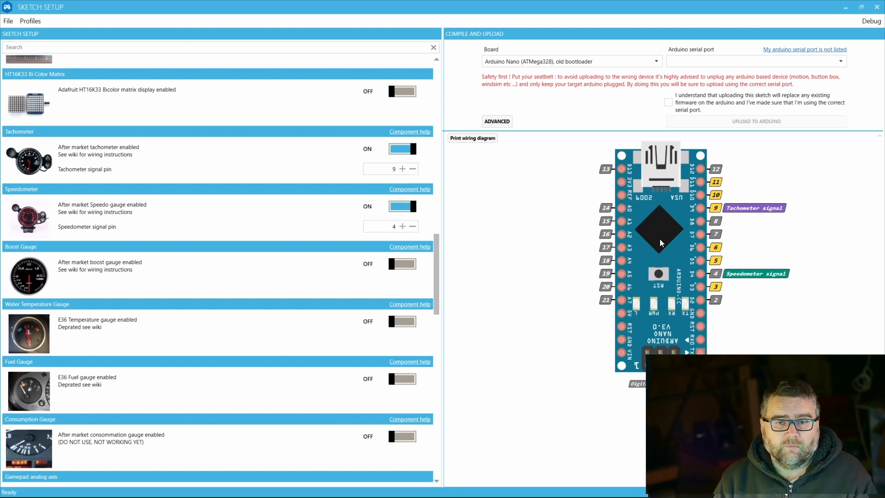